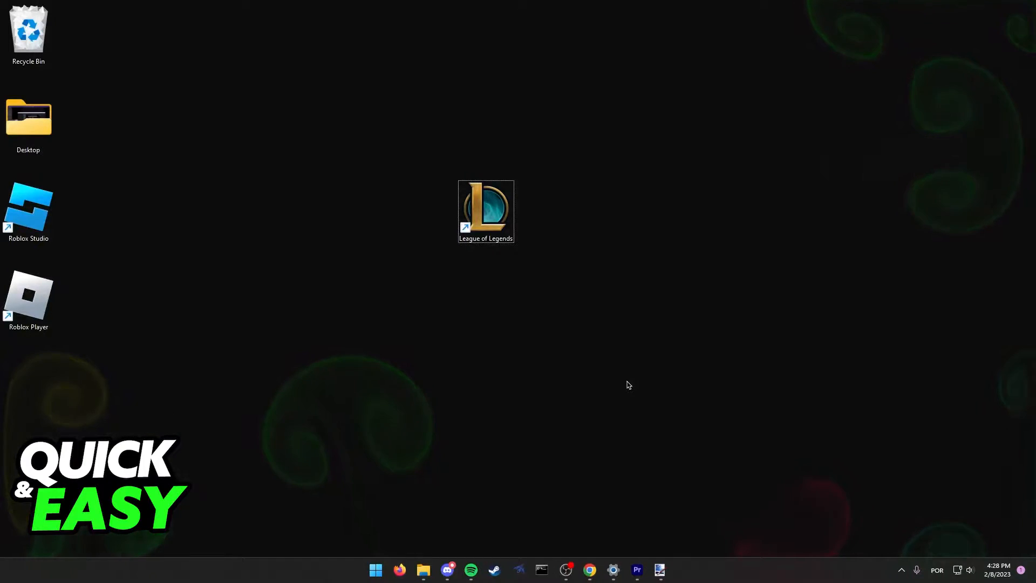
- Open the League of Legends shortcut's file location, the Riot Client folder
right_click(486, 211)
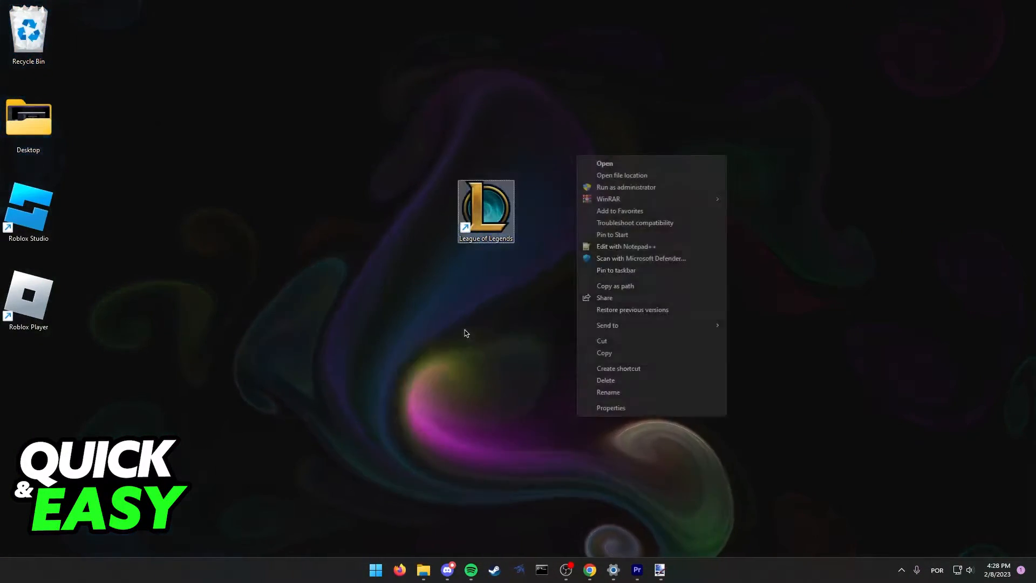
click(621, 175)
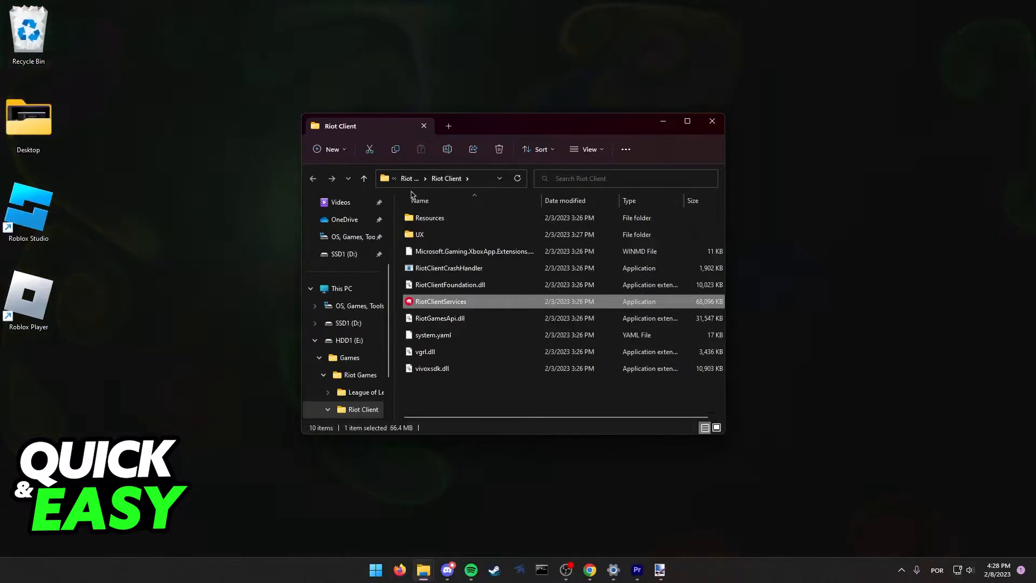
- Move up to Riot Games, enter the League of Legends folder and select LeagueClient
click(362, 179)
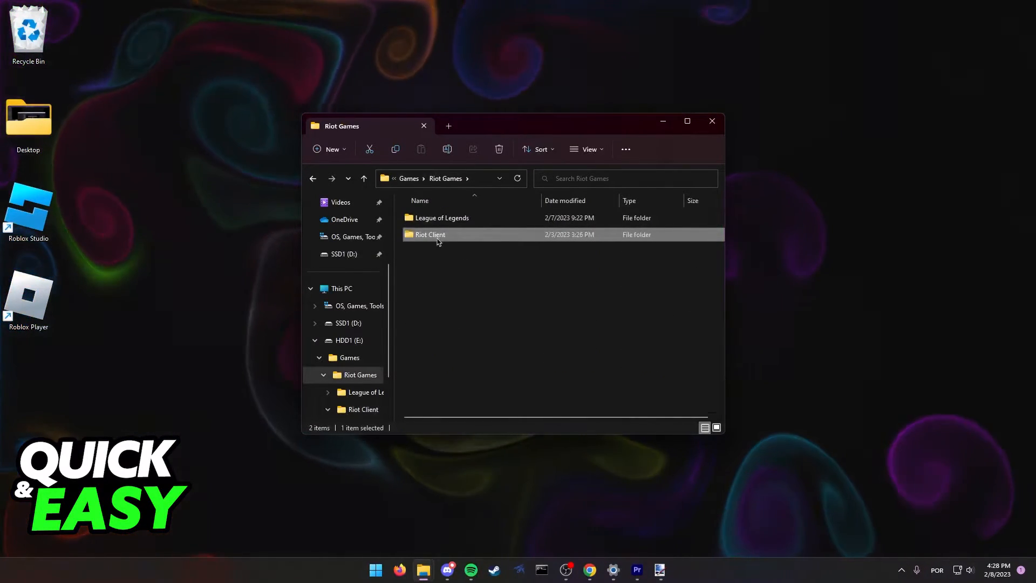
click(561, 297)
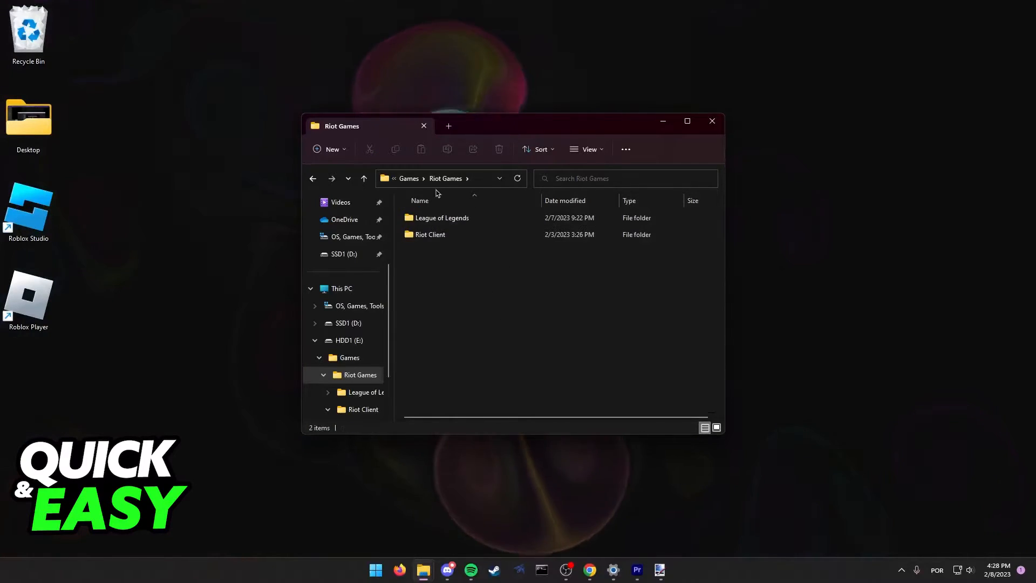
double_click(442, 218)
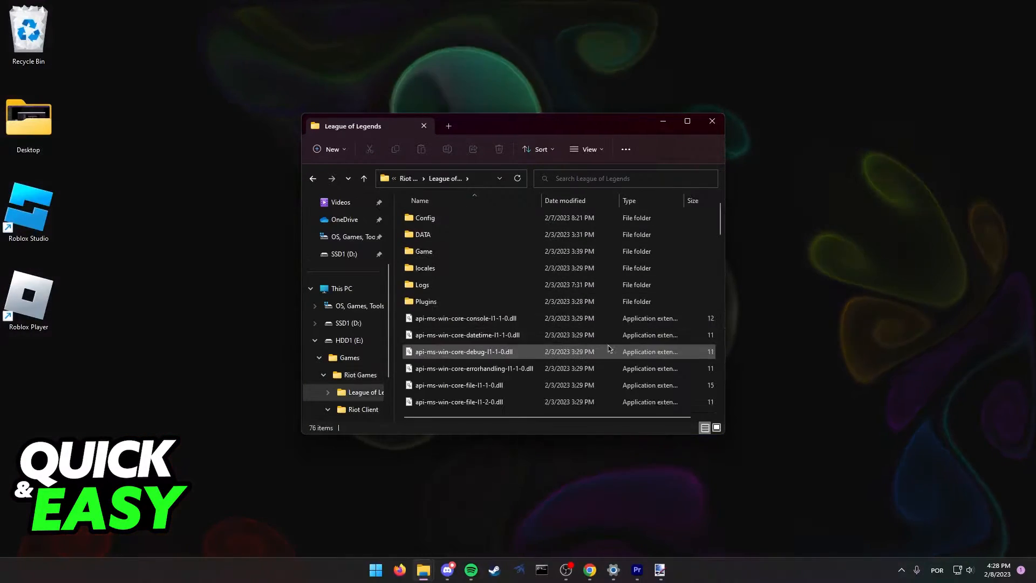
scroll(down, 3)
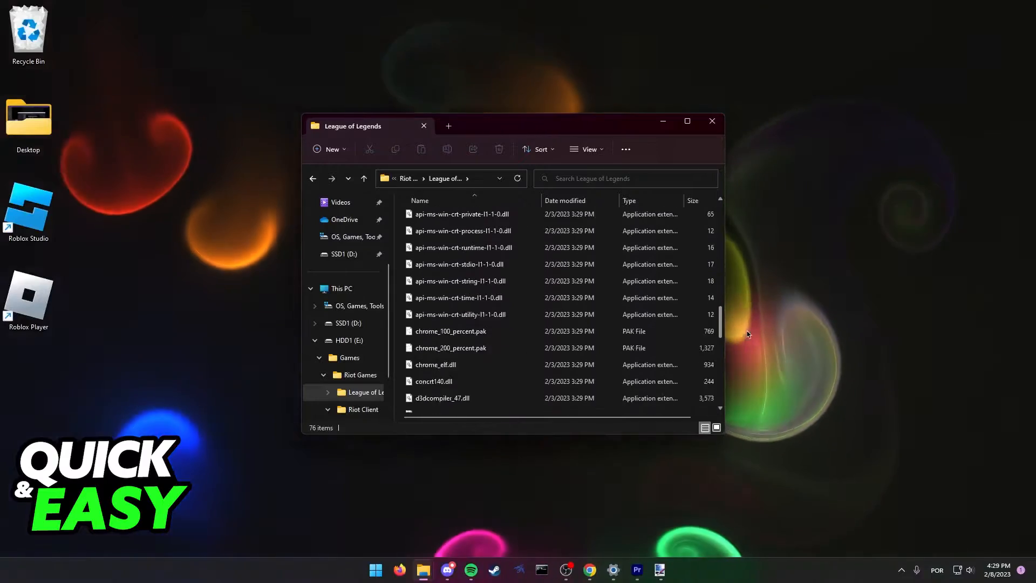
scroll(down, 3)
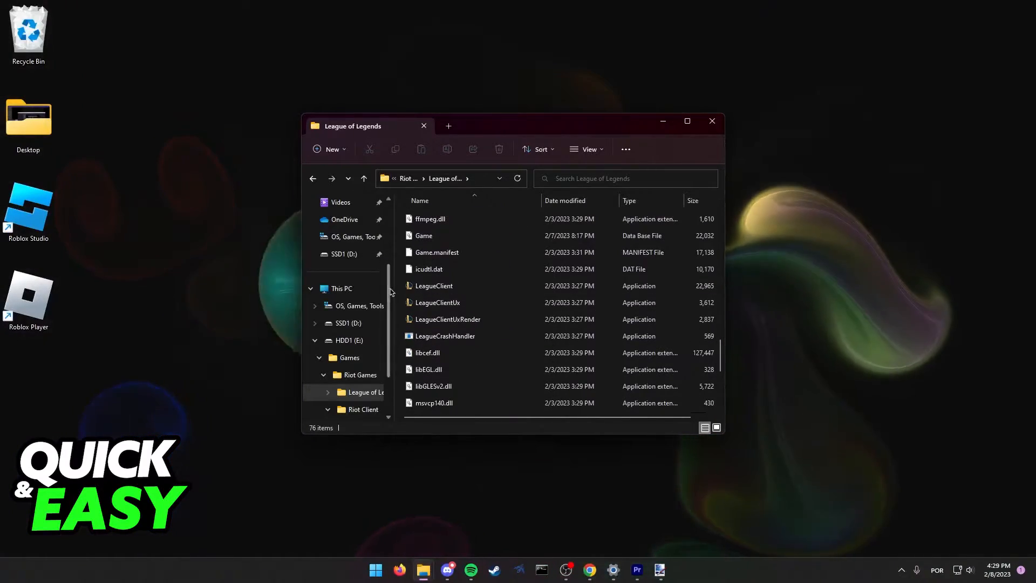
click(434, 286)
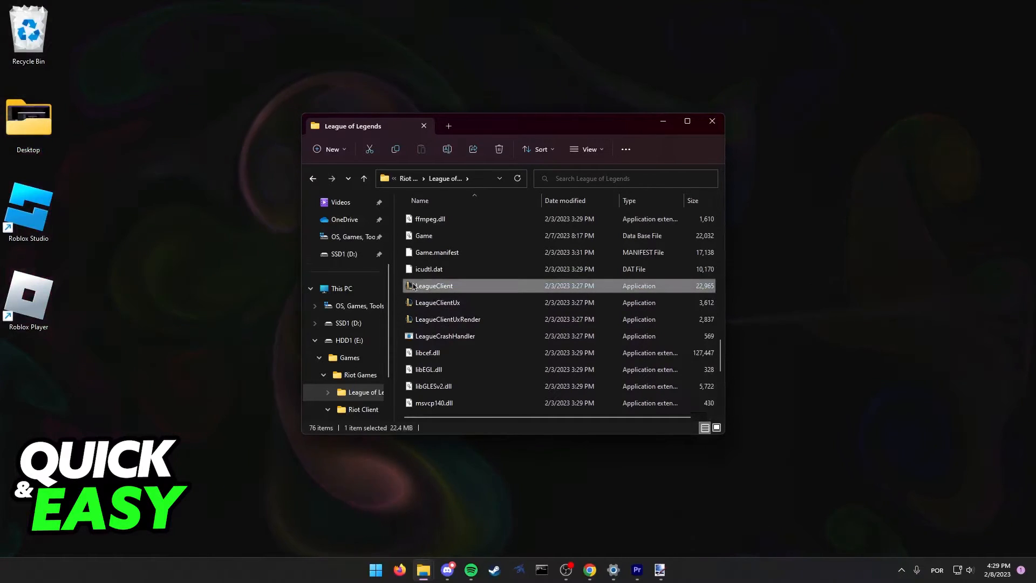
- Create a LeagueClient shortcut and place it on the desktop
right_click(433, 286)
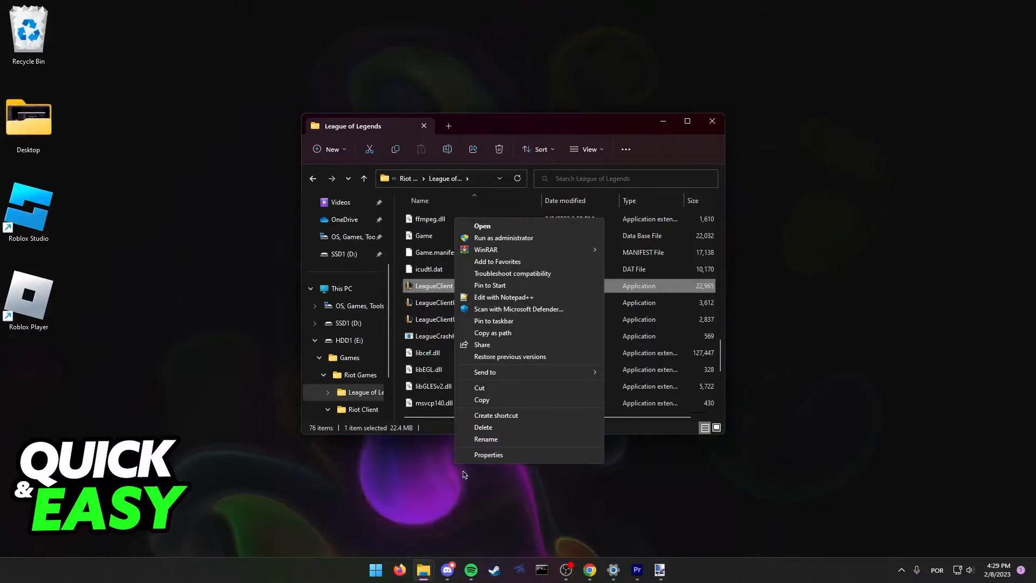
click(496, 415)
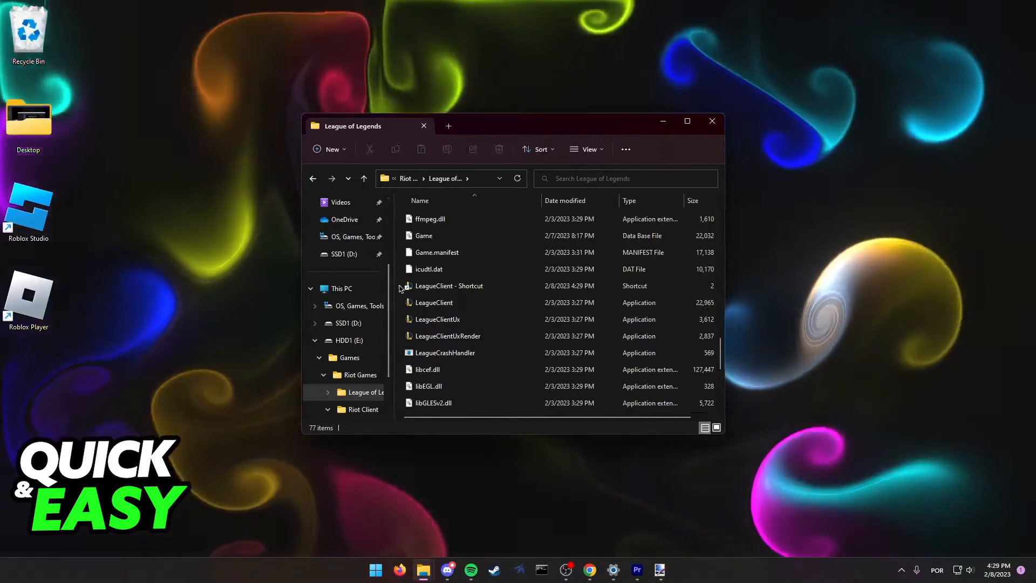
click(449, 285)
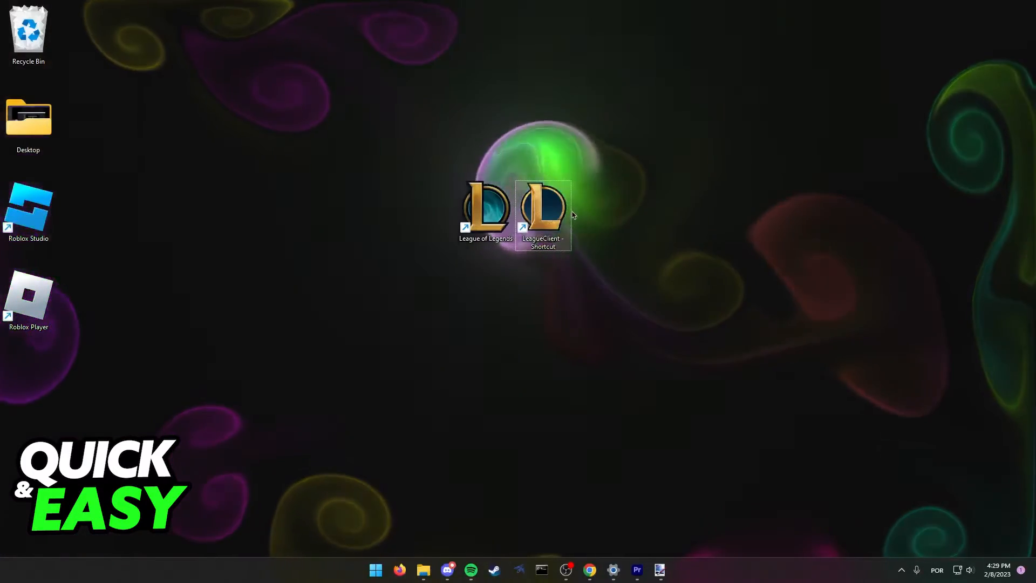
- Open Properties for the 'LeagueClient - Shortcut' desktop icon
right_click(542, 215)
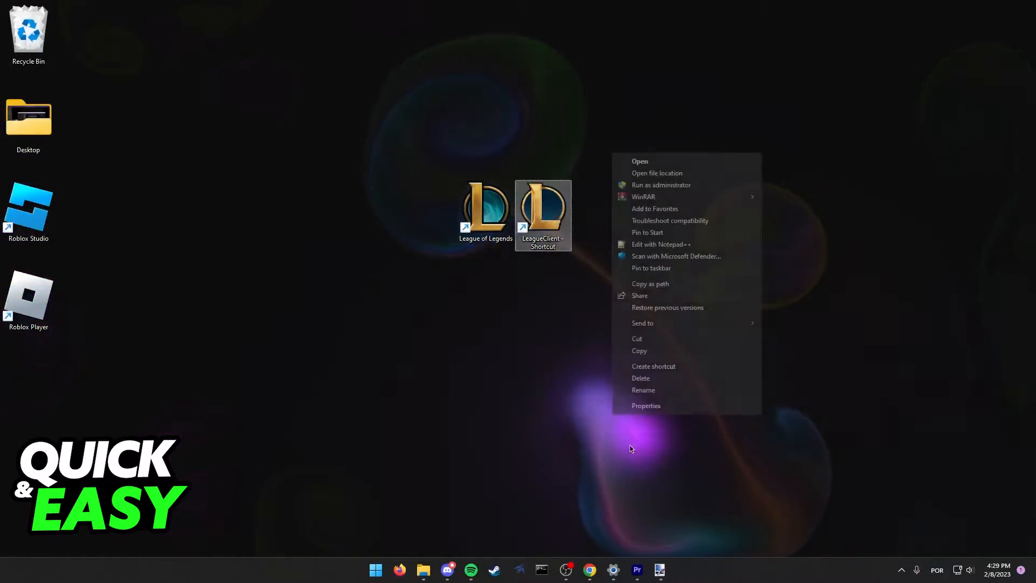
click(645, 405)
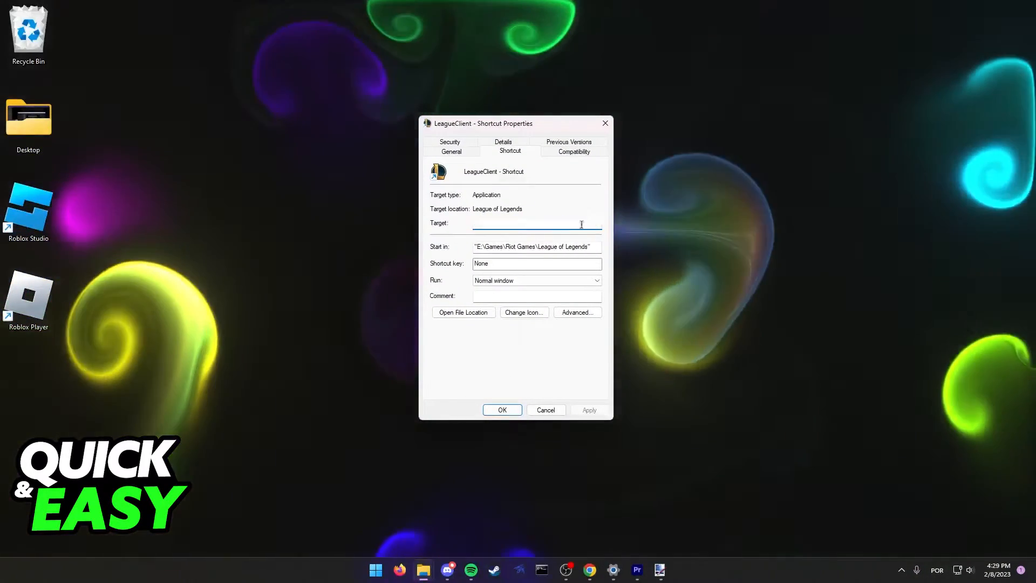
- Append --locale="ja_JP" to the shortcut's Target, then apply and close Properties
click(535, 223)
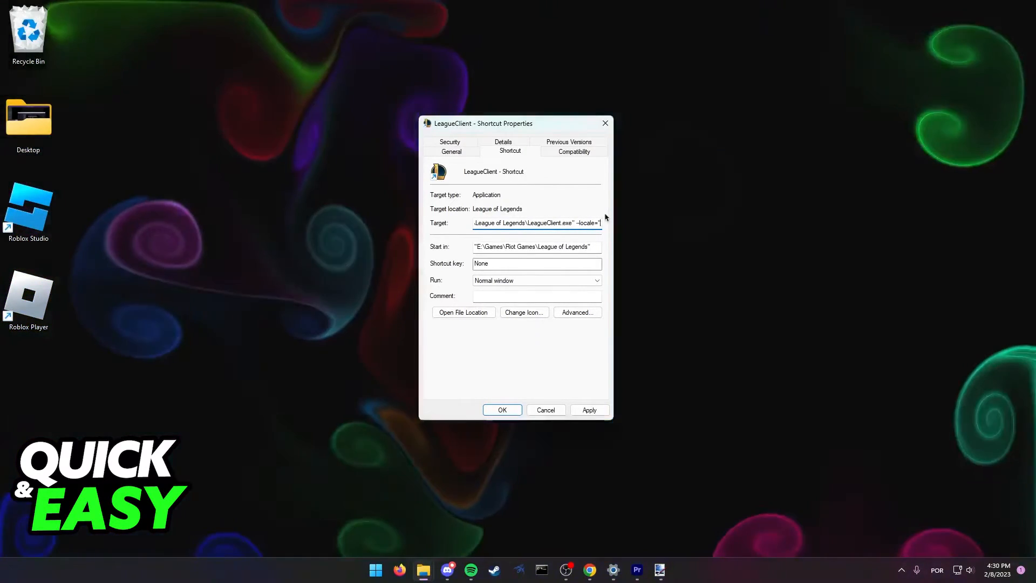
text(ja_JP)
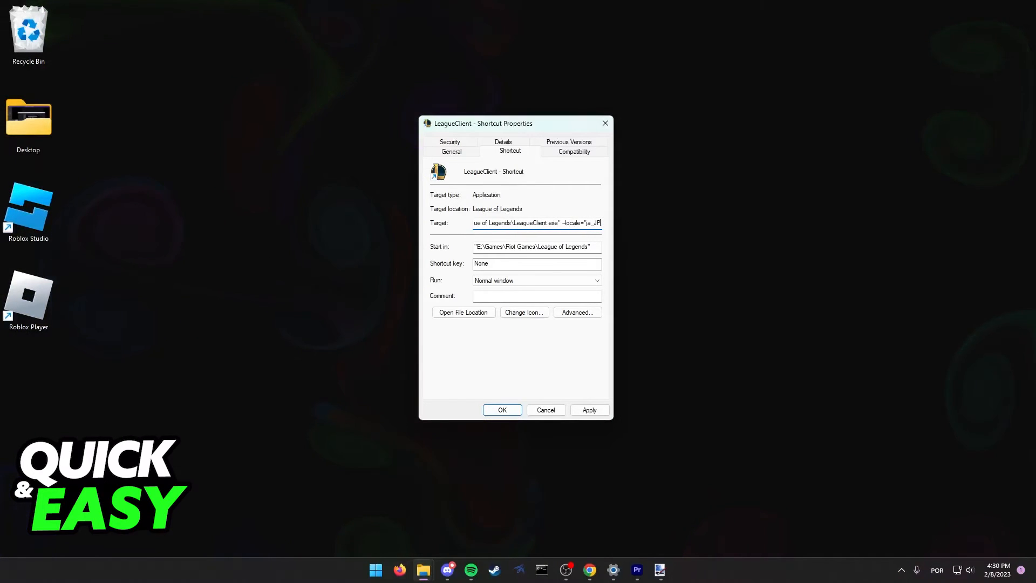
click(588, 409)
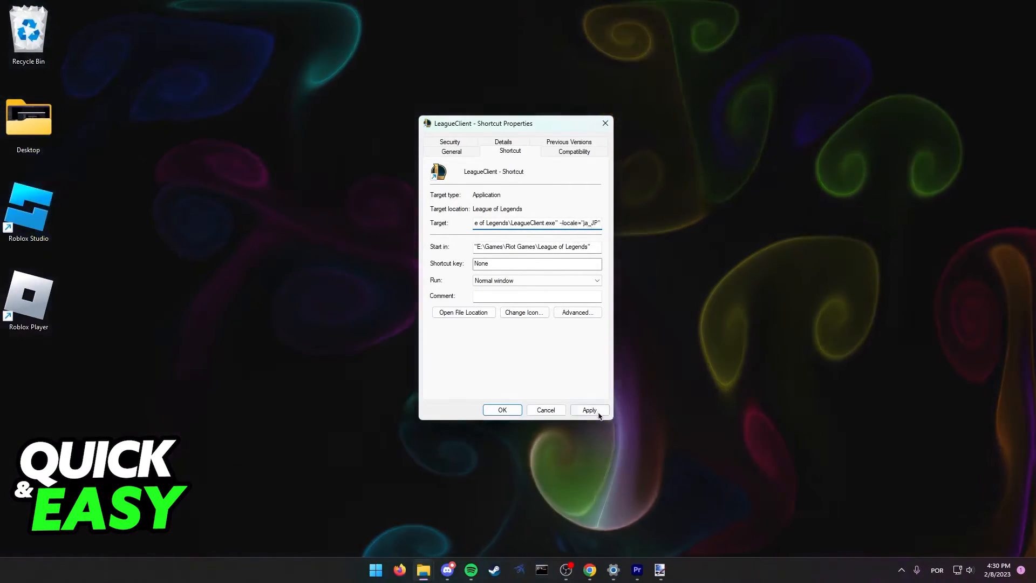
click(501, 409)
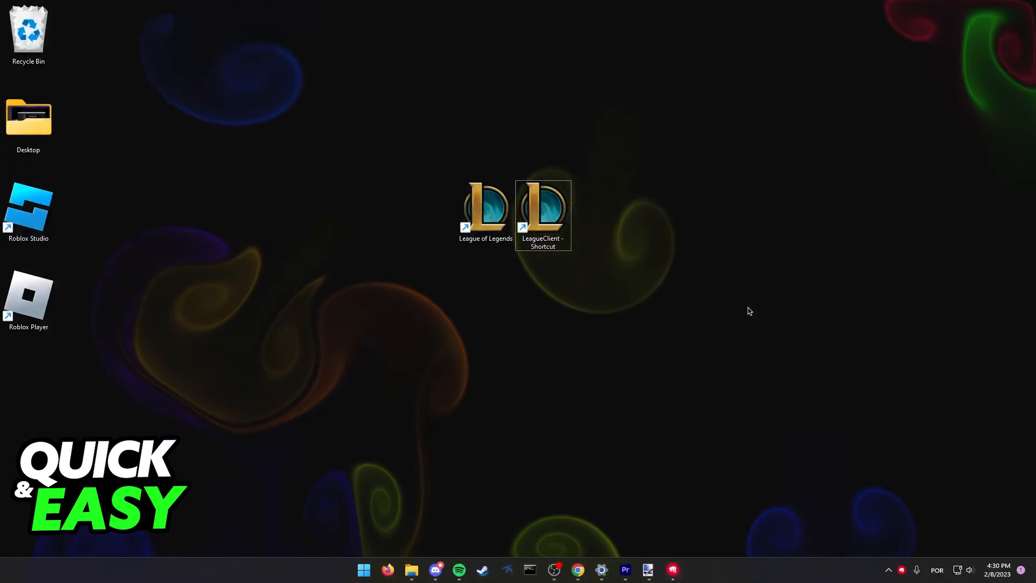
- Launch the Riot Client from 'LeagueClient - Shortcut' to see it in Japanese
double_click(543, 208)
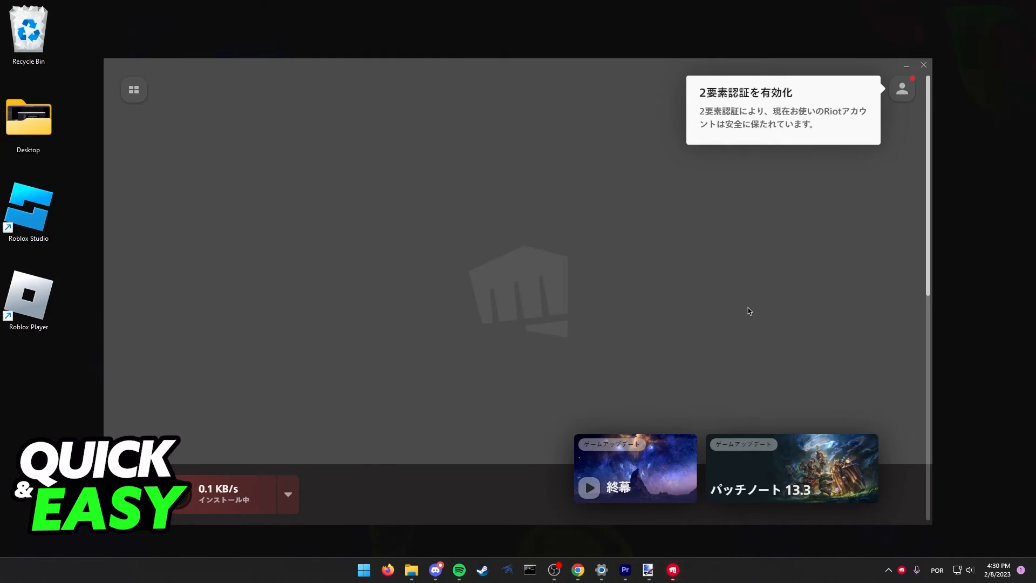